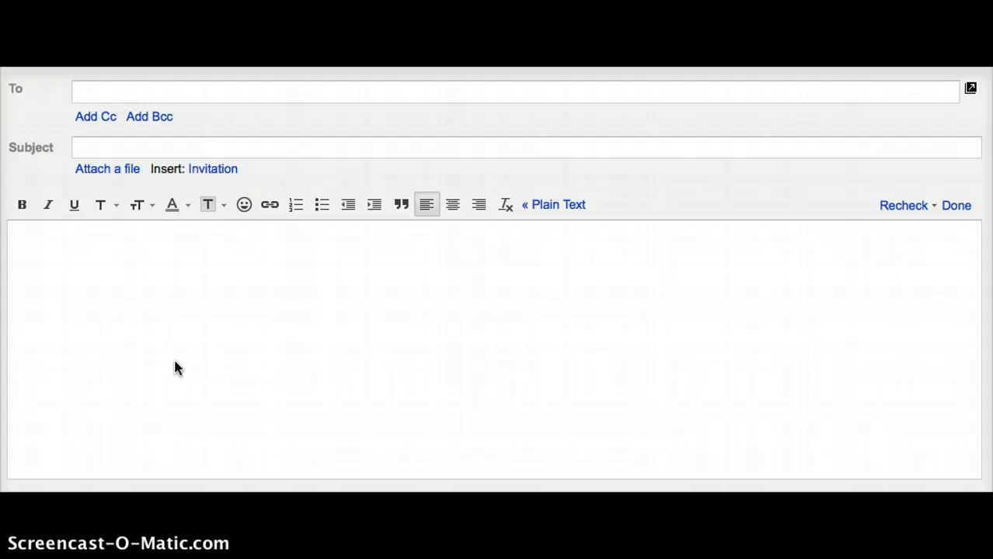
left_click(215, 345)
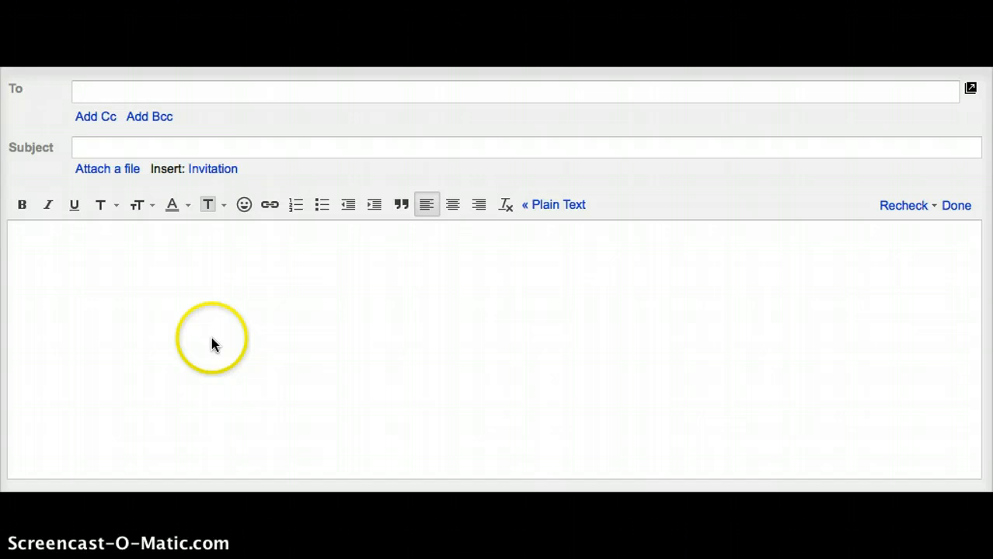
left_click(516, 91)
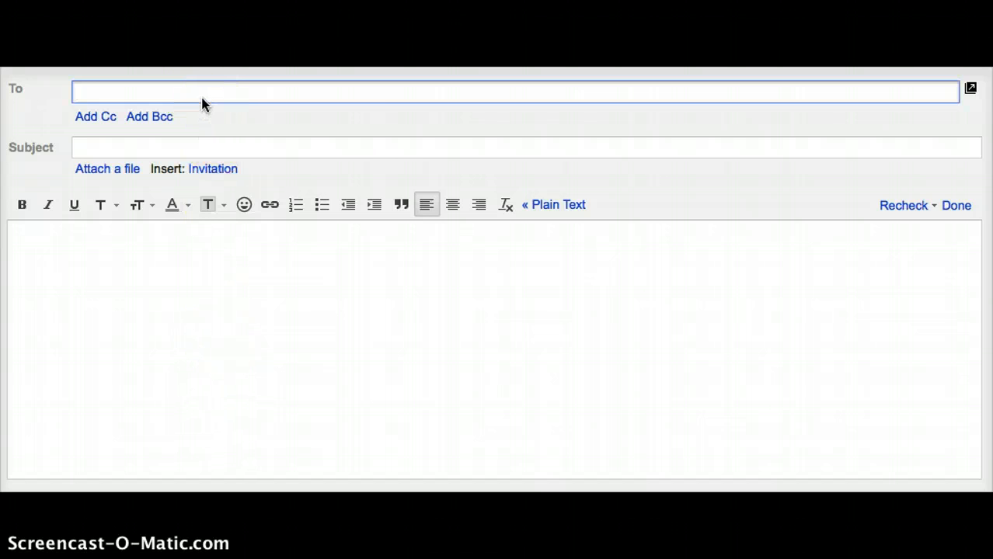
type("jakdl;fajsflk;@yks")
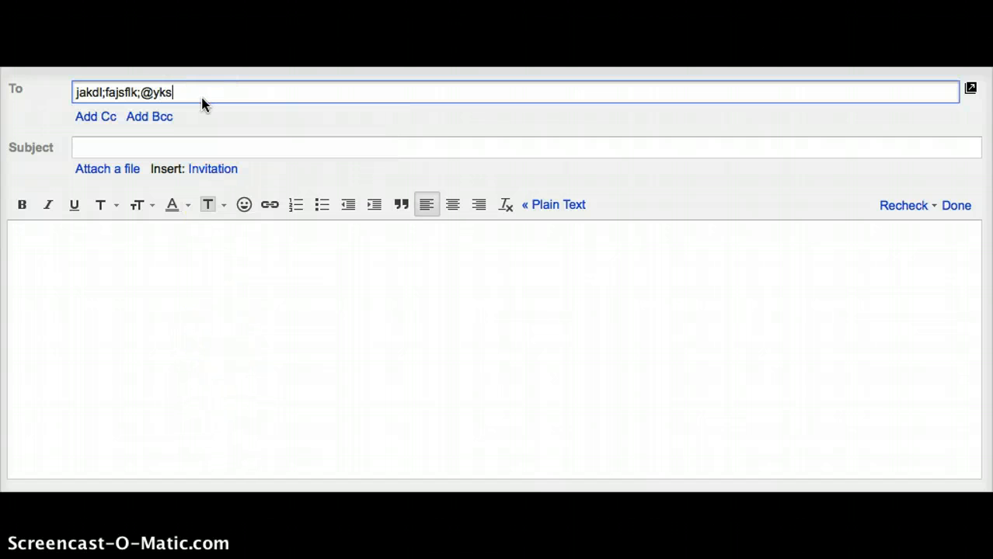
type("d.com")
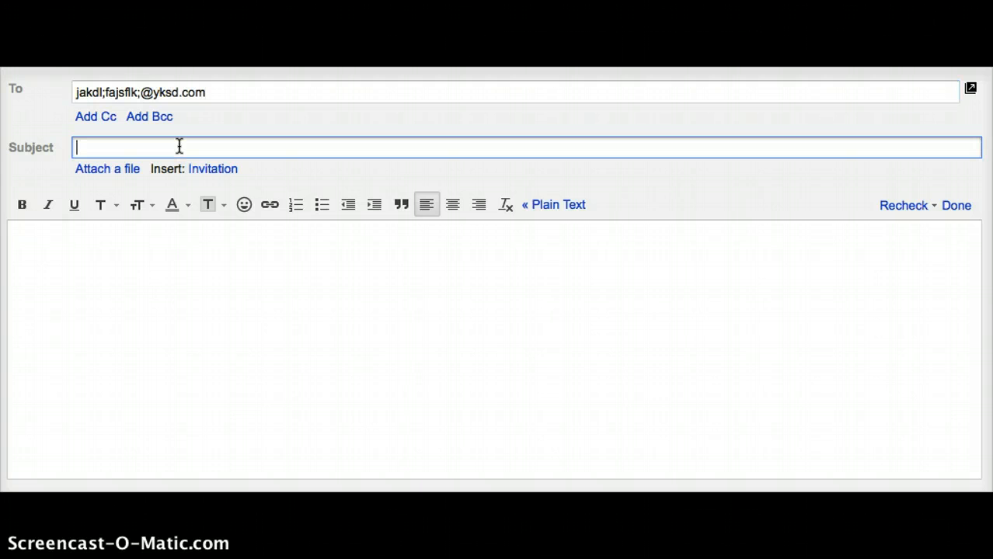
Set the subject to 'Sample Email' and move into the message body.
type("Sample Email")
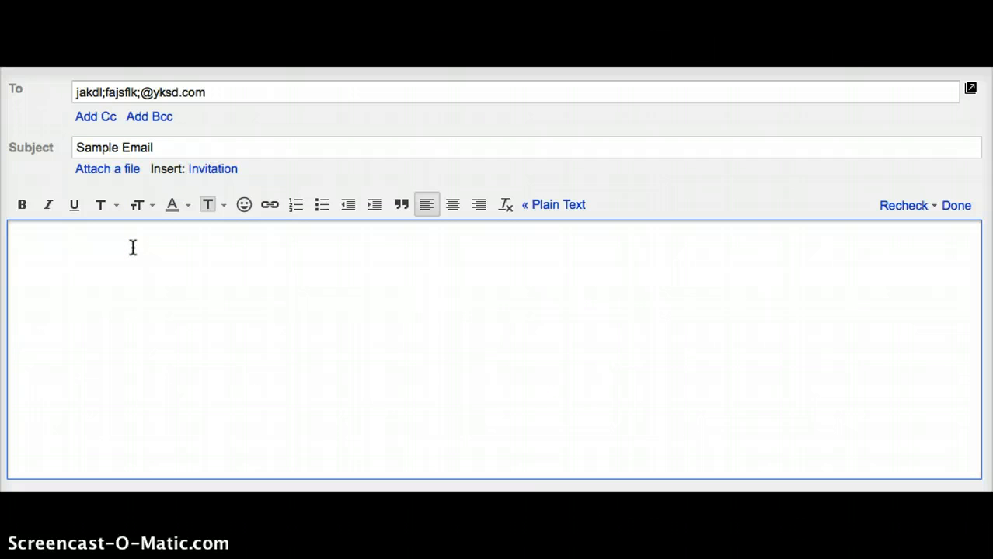
left_click(19, 239)
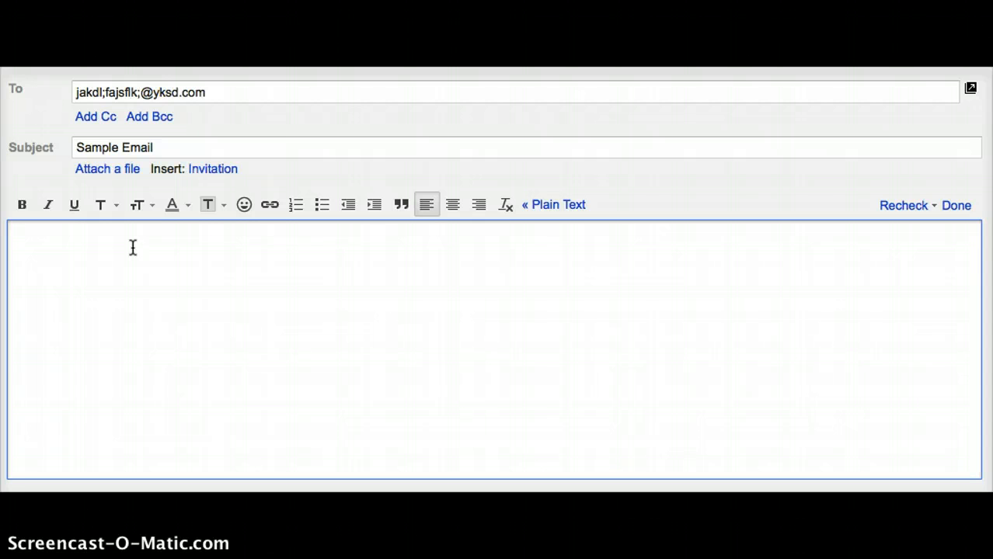
Begin the body with 'Greetings,' and remove the stray word 'Sup' typed below it.
type("Greetings,")
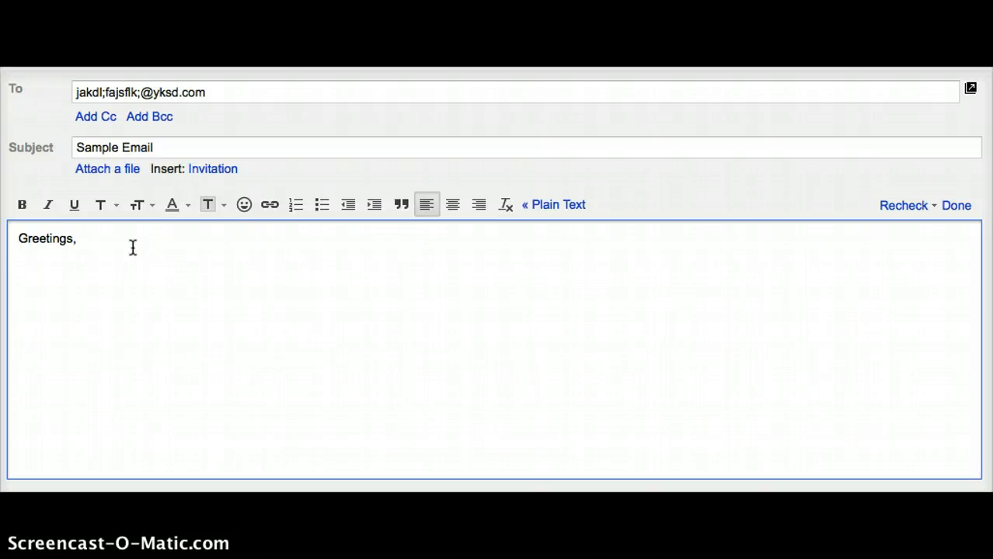
type("Sup")
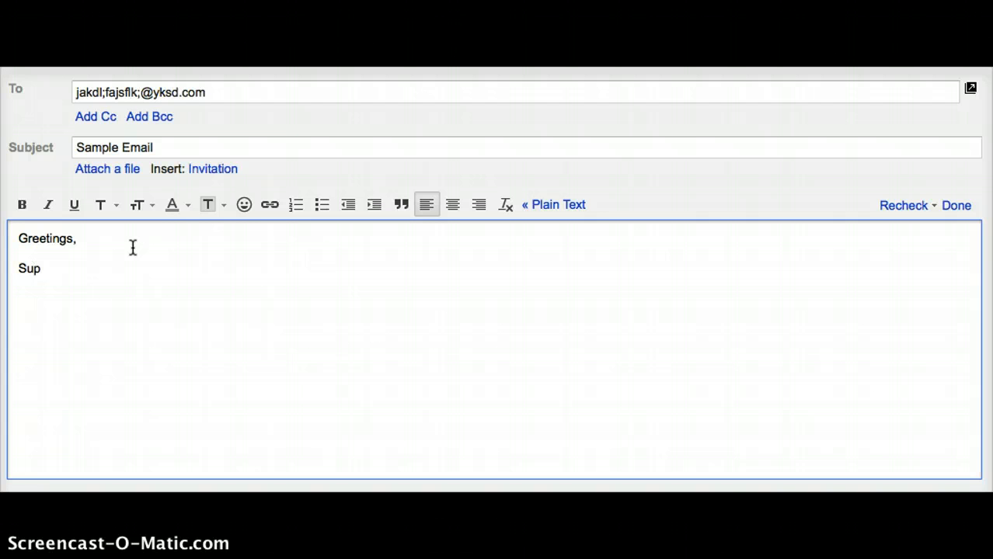
key("Backspace")
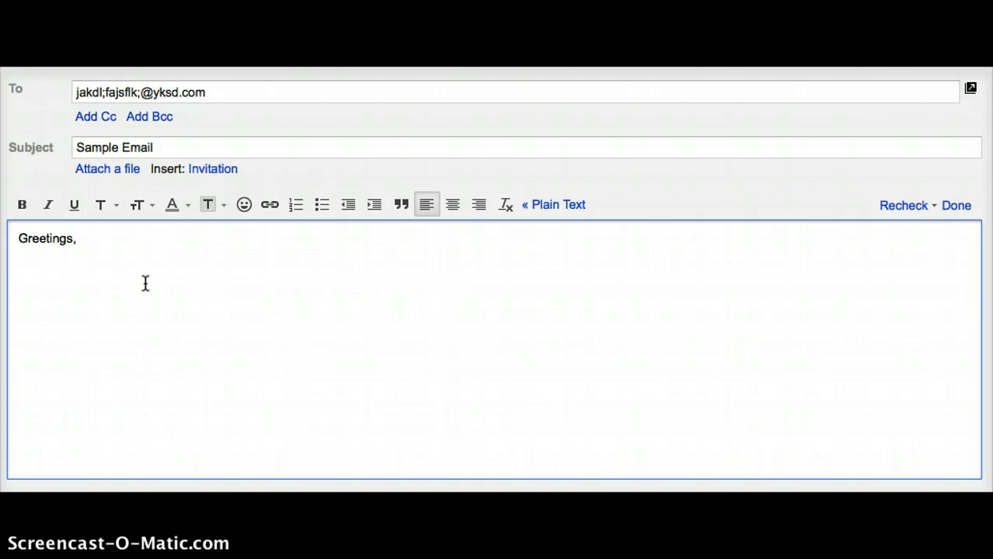
Write 'This is the body of my sample email.' on the line below the greeting.
type("This")
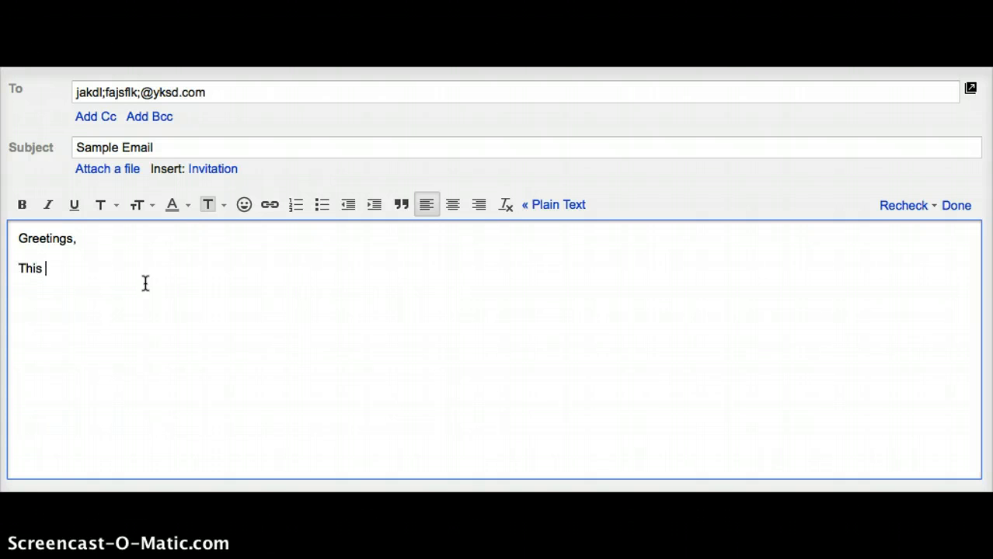
type("is the body of my")
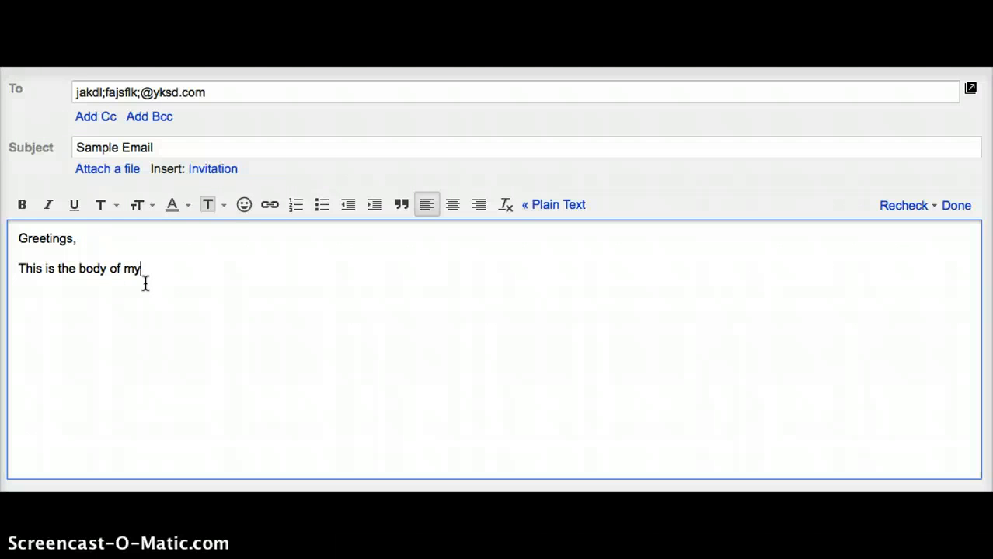
type("sample email.")
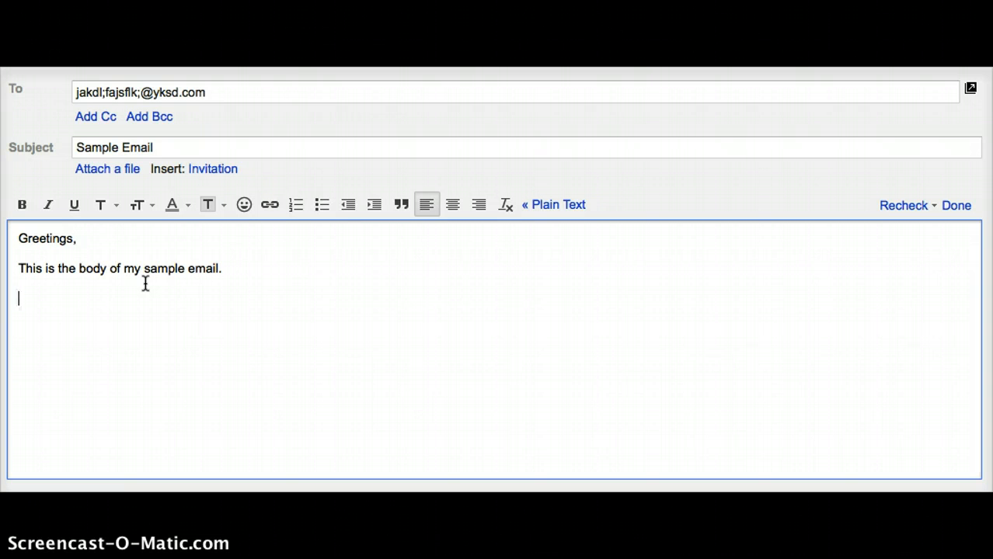
Close the message with 'Best,' followed by the name 'Nicholas'.
type("Best,")
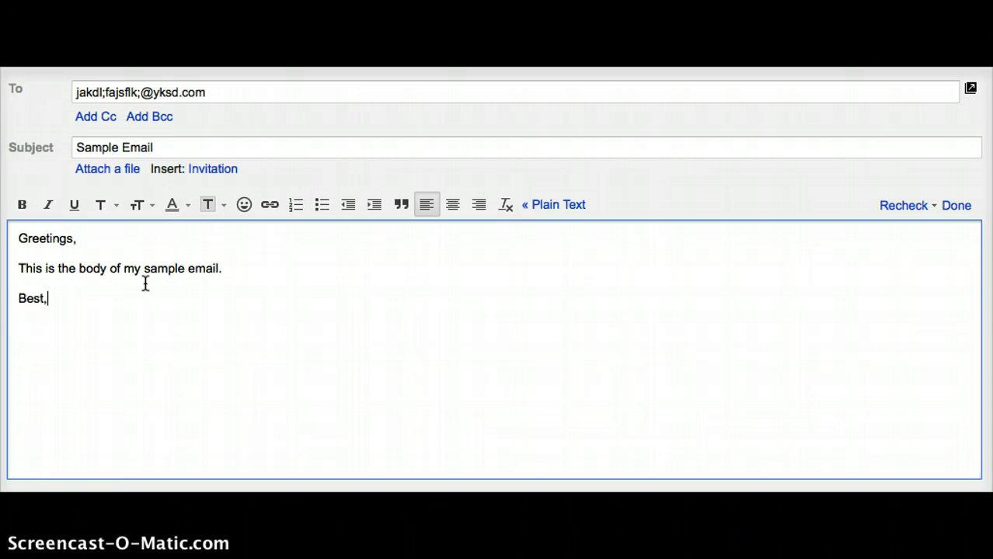
type("Nicholas")
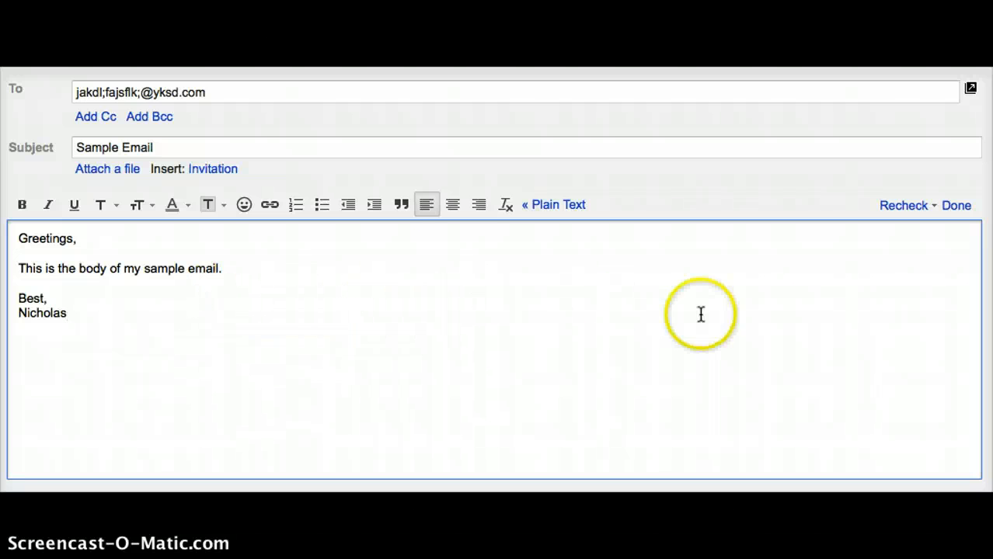
mouse_move(886, 241)
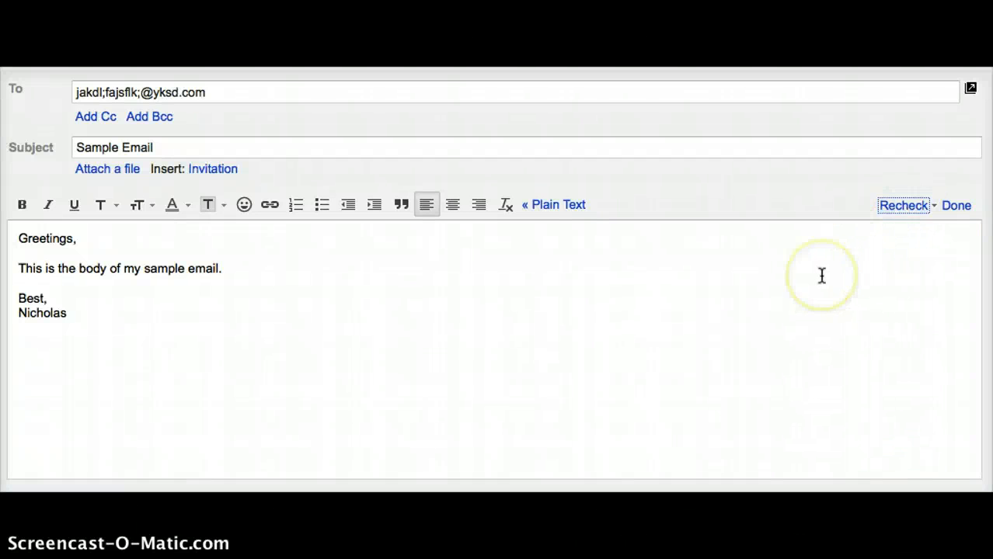
mouse_move(519, 301)
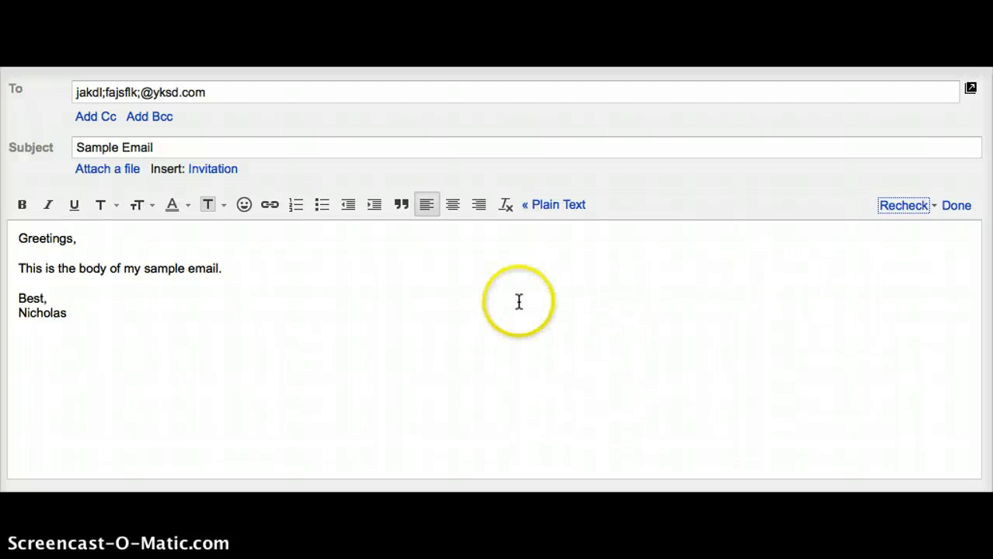